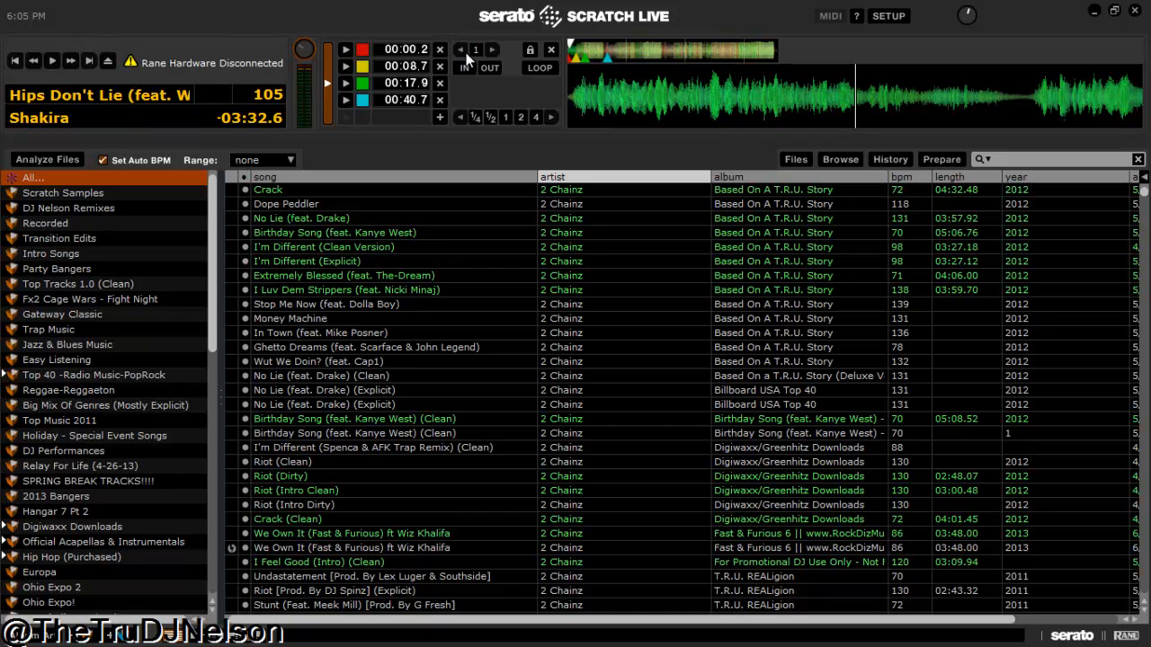
{"action": "mouse_move", "coordinate": [454, 69]}
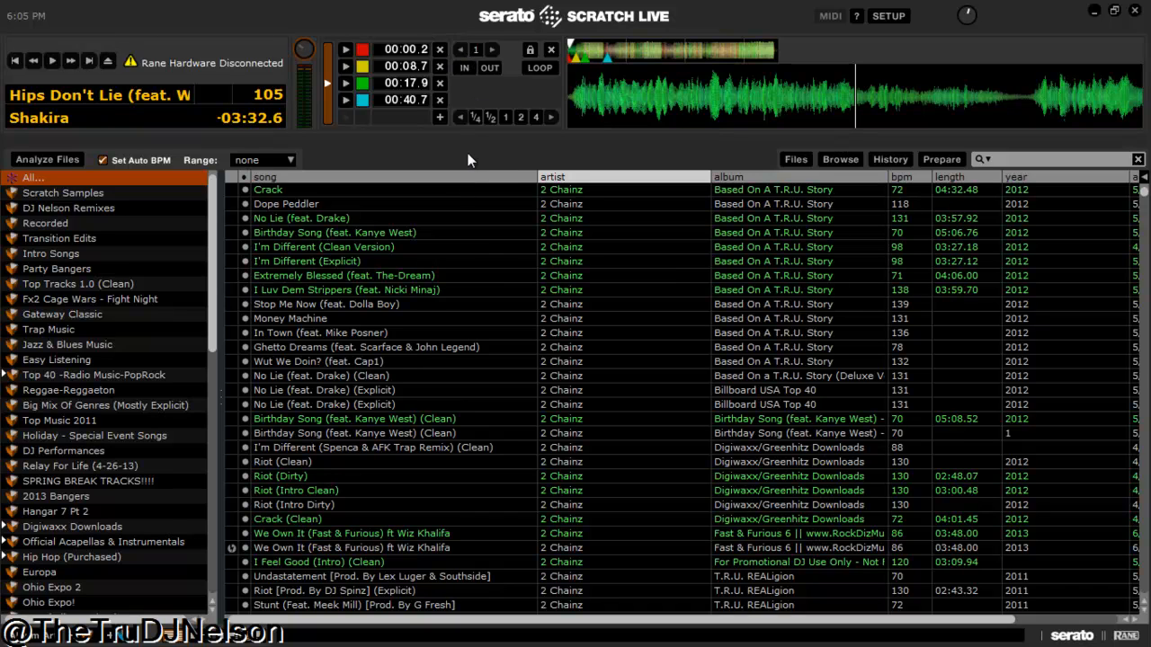
{"action": "mouse_move", "coordinate": [90, 309]}
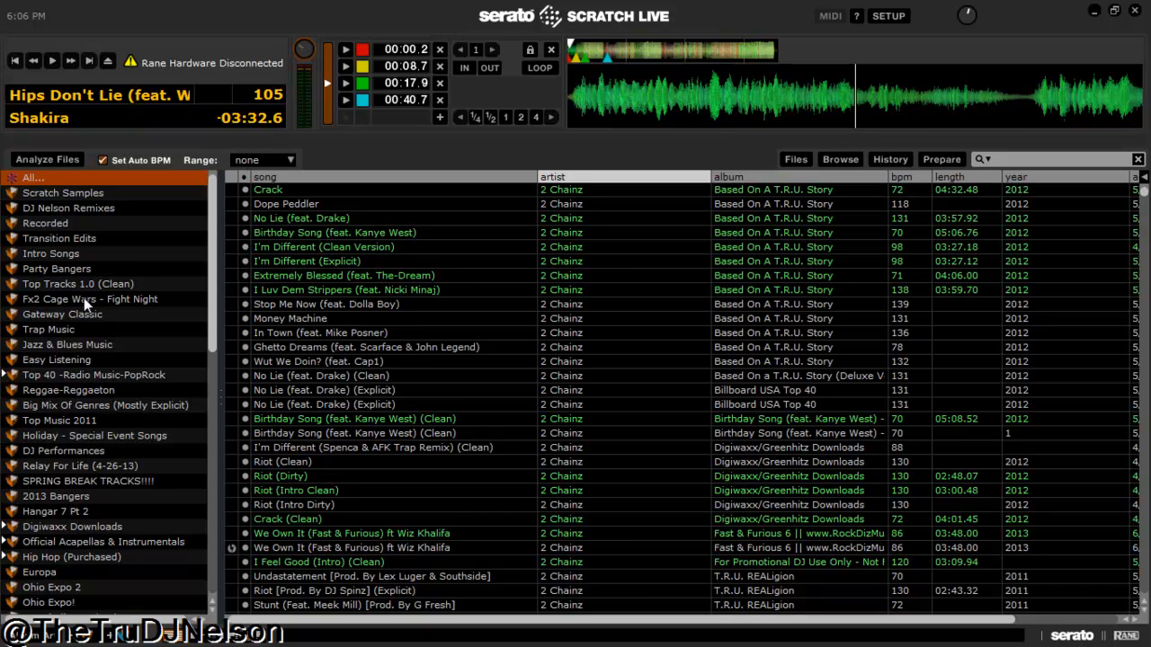
{"action": "mouse_move", "coordinate": [54, 333]}
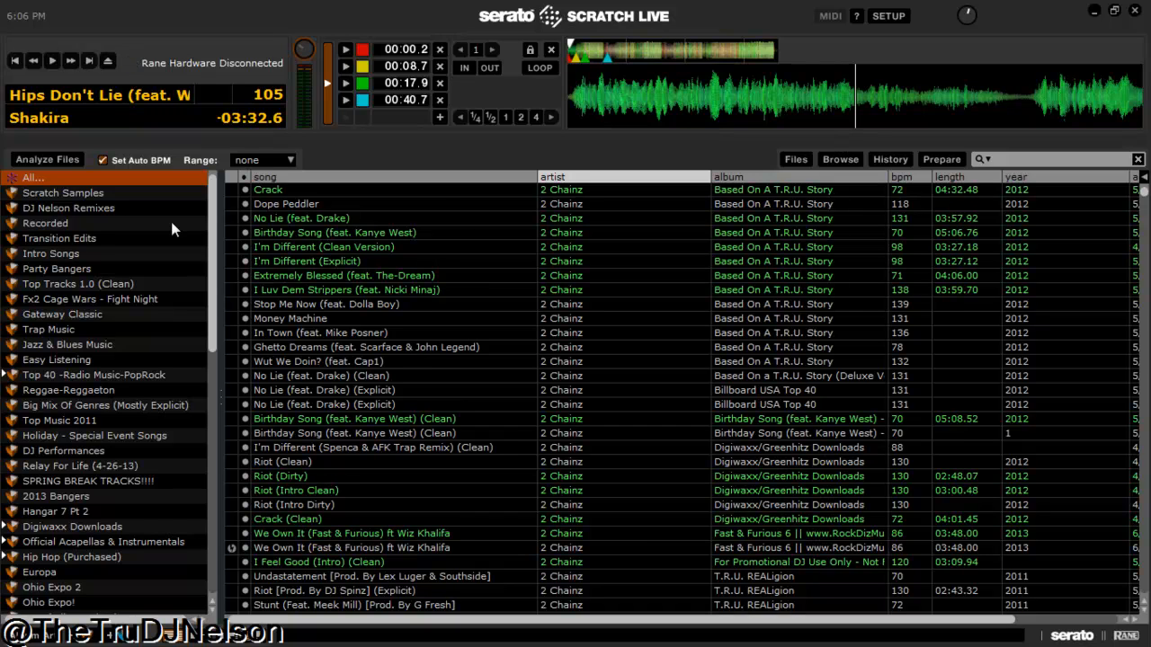
{"action": "mouse_move", "coordinate": [215, 262]}
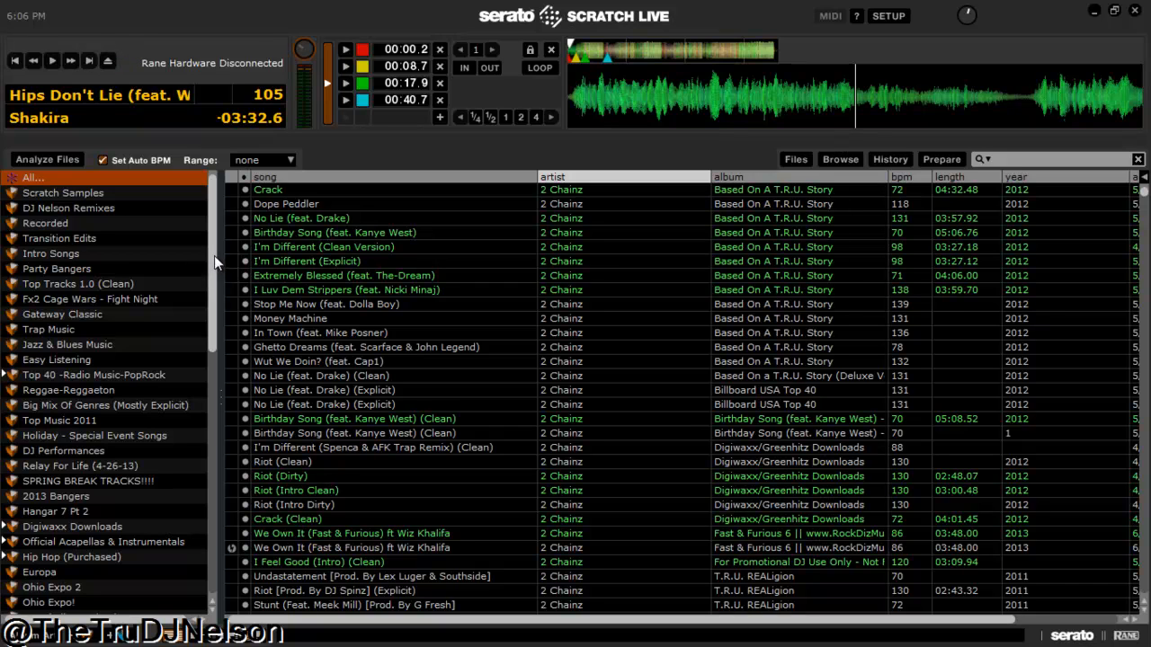
Step: Show the DJ Nelson Remixes crate with its eight remix tracks
{"action": "scroll", "scroll_direction": "down", "scroll_amount": 3}
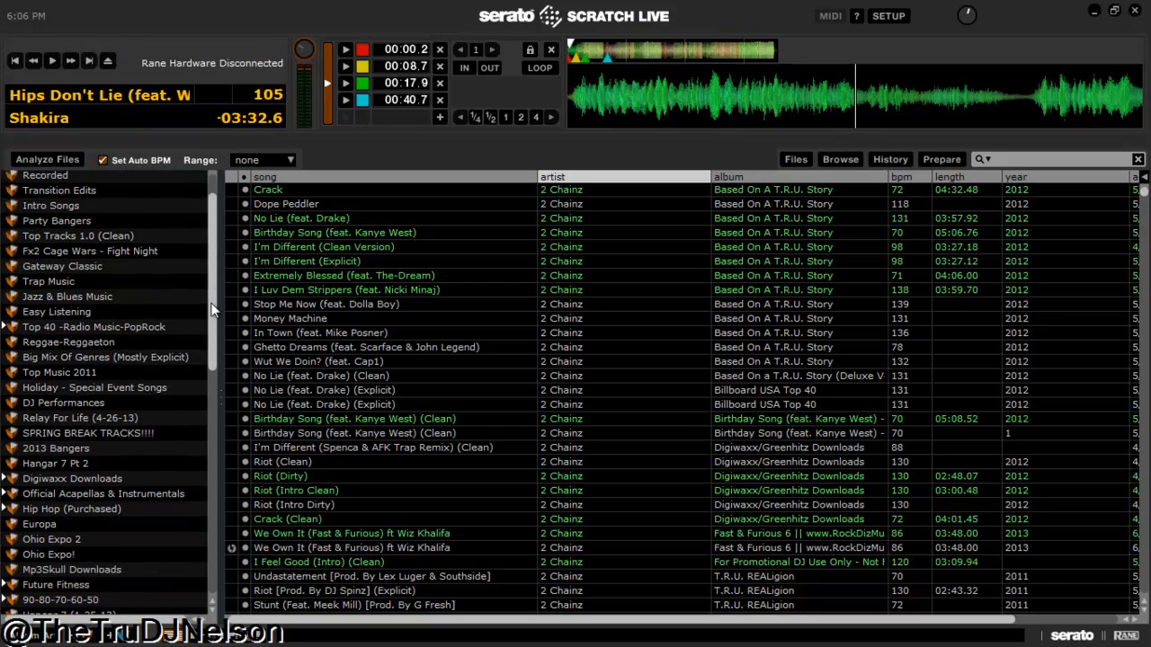
{"action": "scroll", "scroll_direction": "up", "scroll_amount": 3}
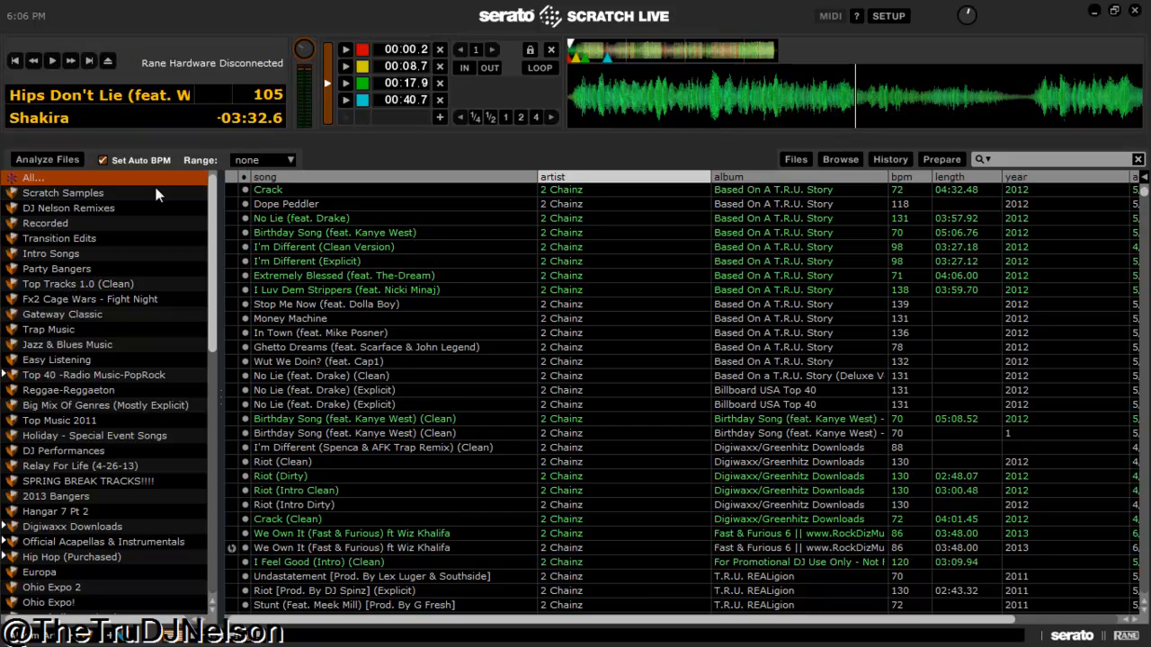
{"action": "mouse_move", "coordinate": [184, 274]}
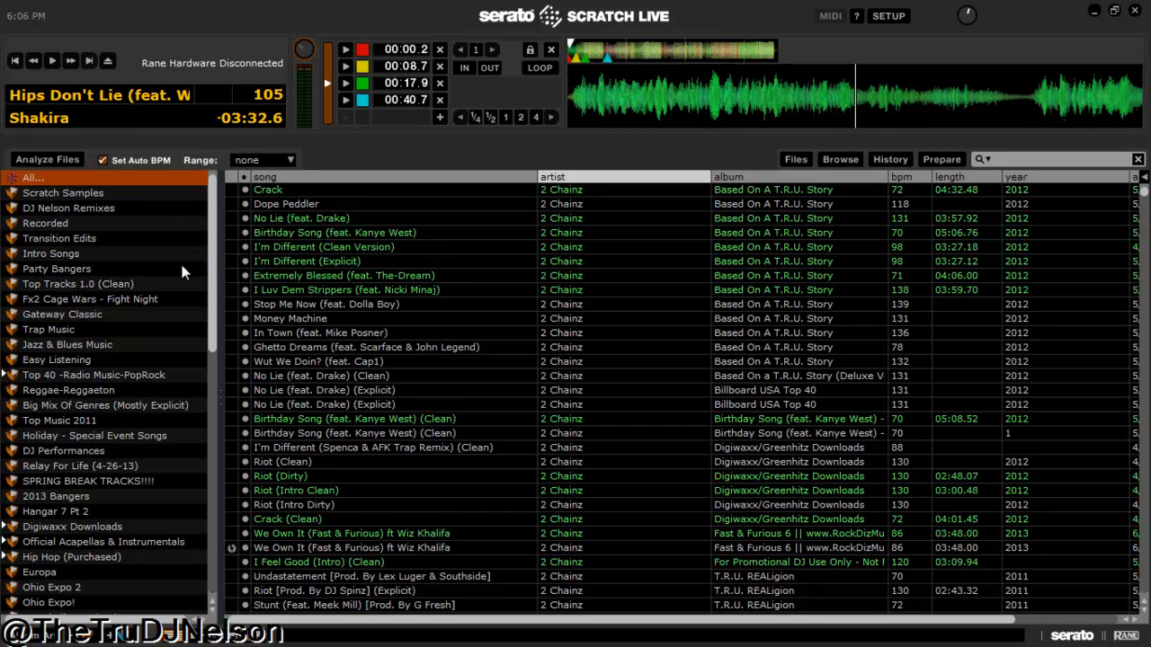
{"action": "left_click", "coordinate": [68, 208]}
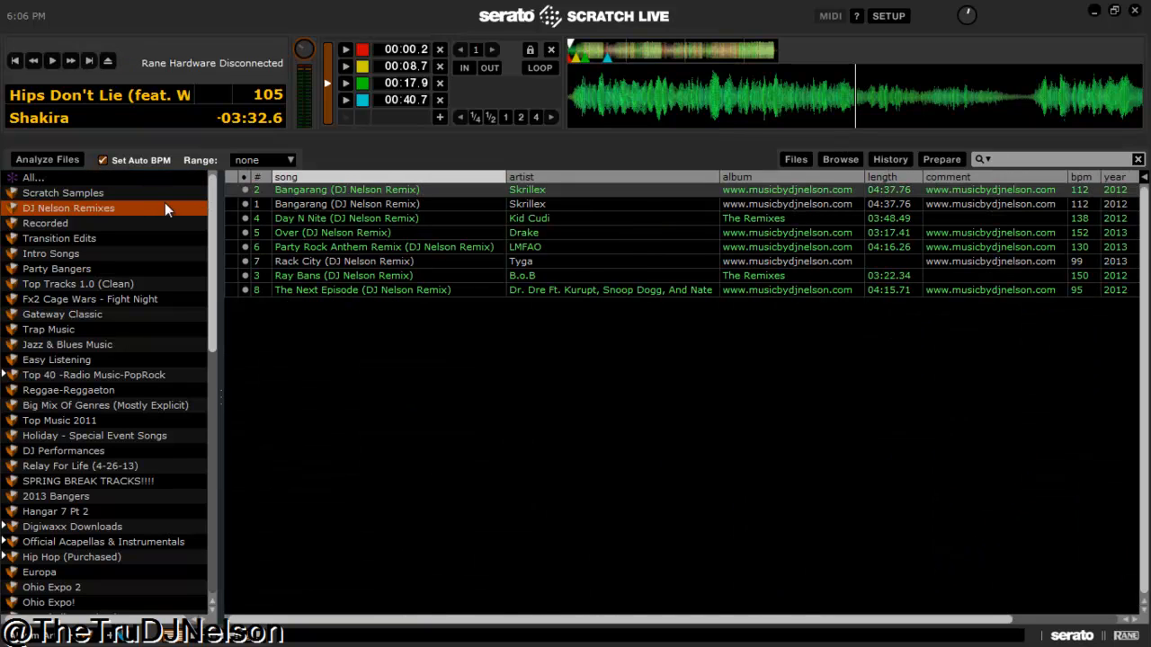
{"action": "mouse_move", "coordinate": [430, 302]}
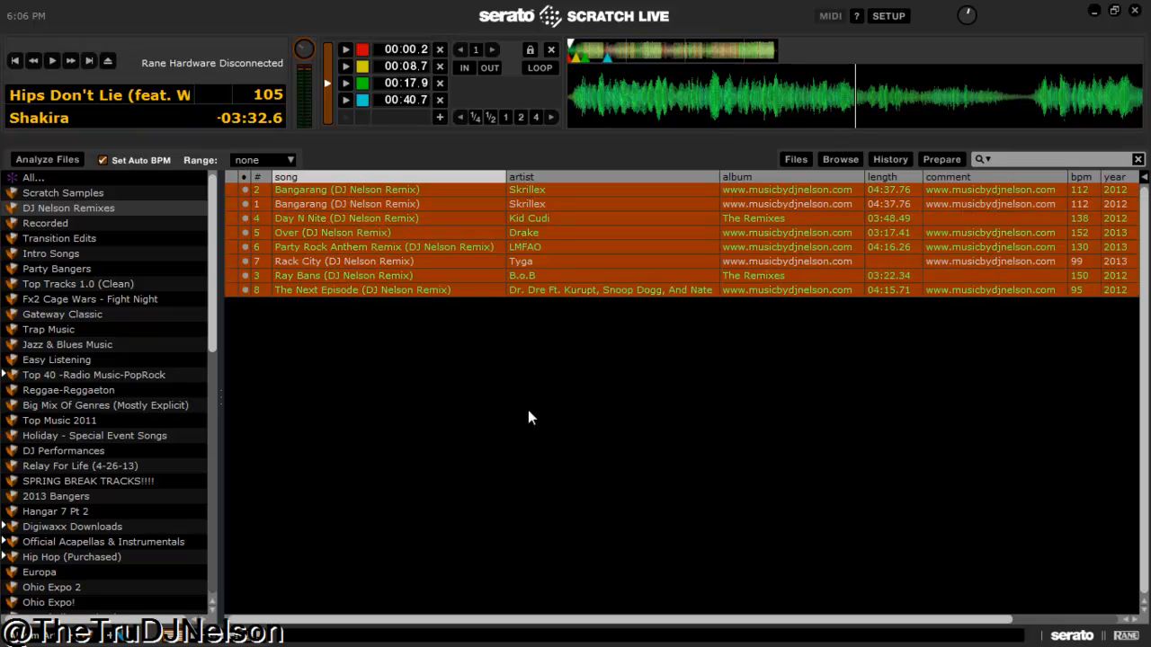
{"action": "mouse_move", "coordinate": [485, 502]}
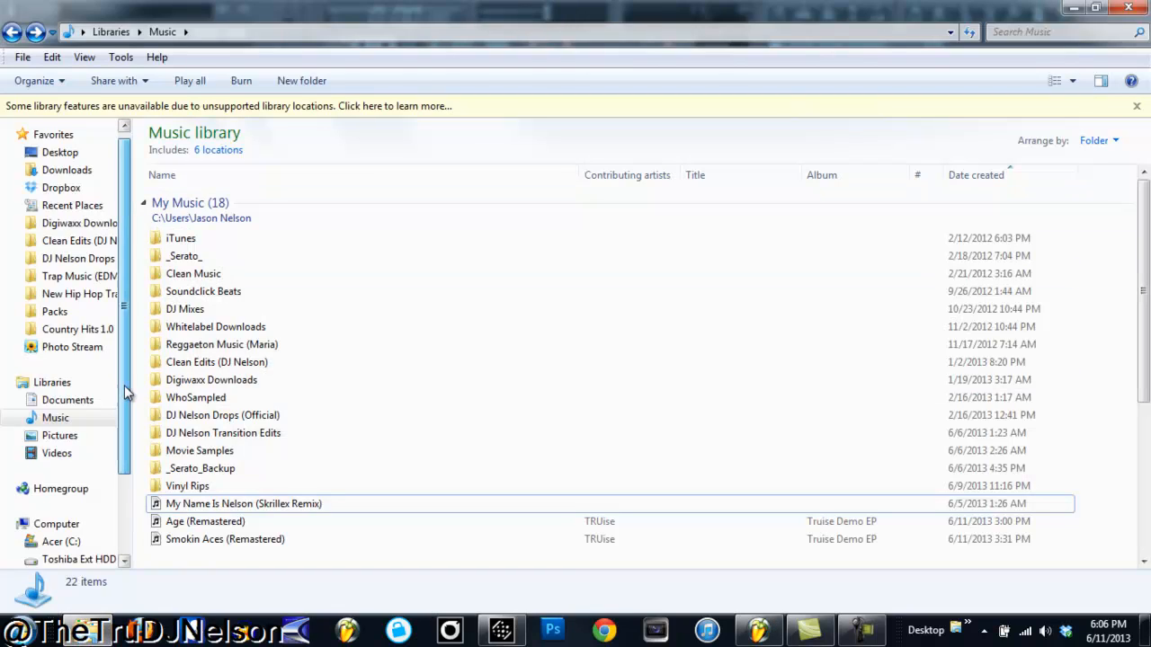
Step: Create a new folder on Removable Disk (K:) and name it 'DJ Nelson Remixes'
{"action": "scroll", "scroll_direction": "down", "scroll_amount": 3}
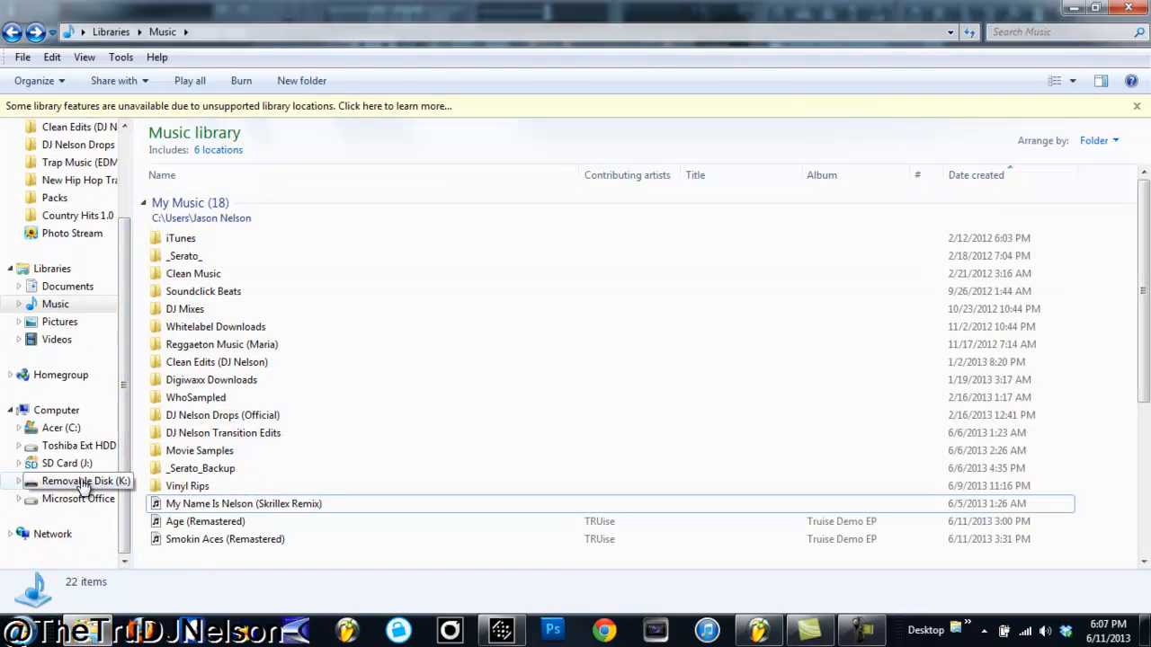
{"action": "left_click", "coordinate": [86, 482]}
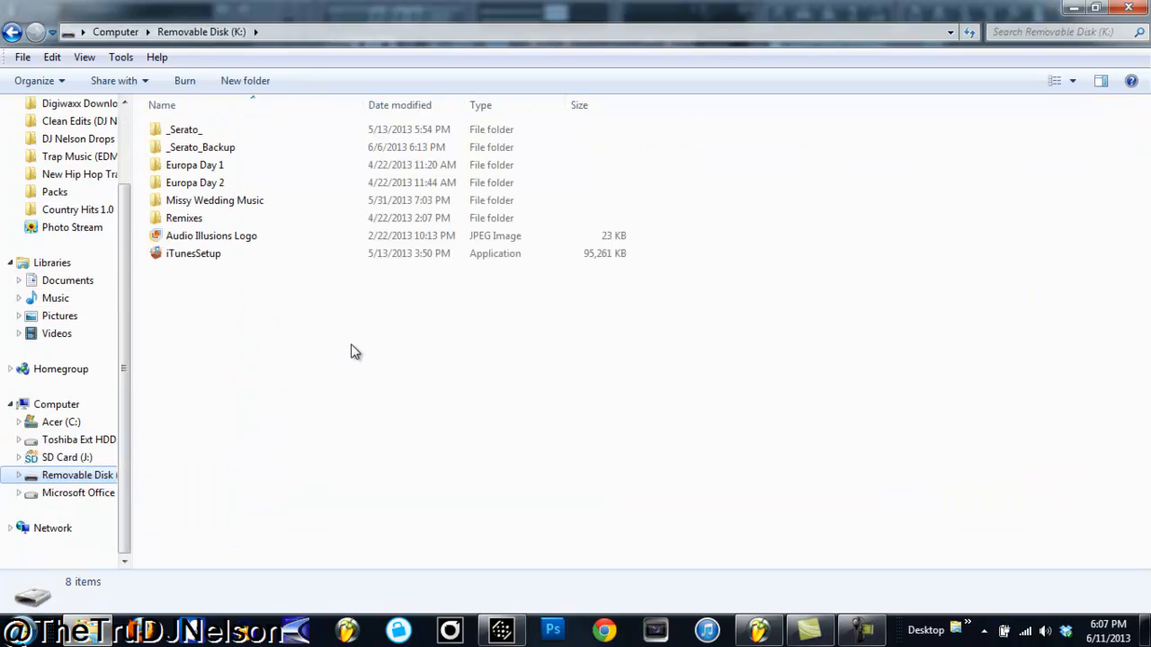
{"action": "right_click", "coordinate": [356, 351]}
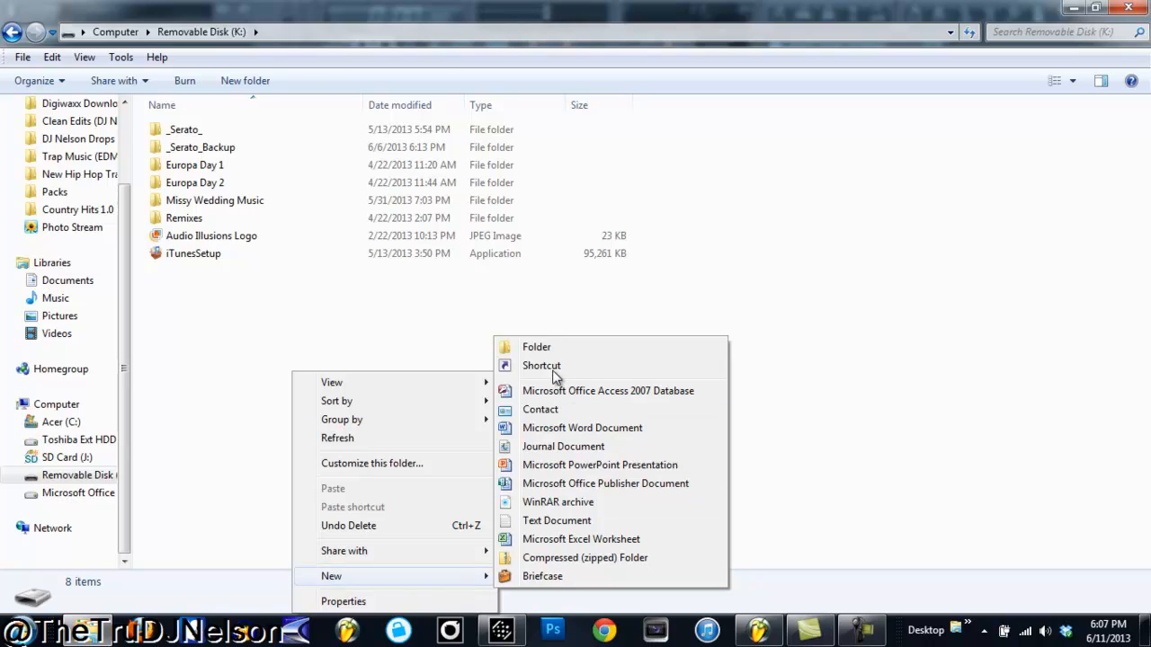
{"action": "left_click", "coordinate": [536, 347]}
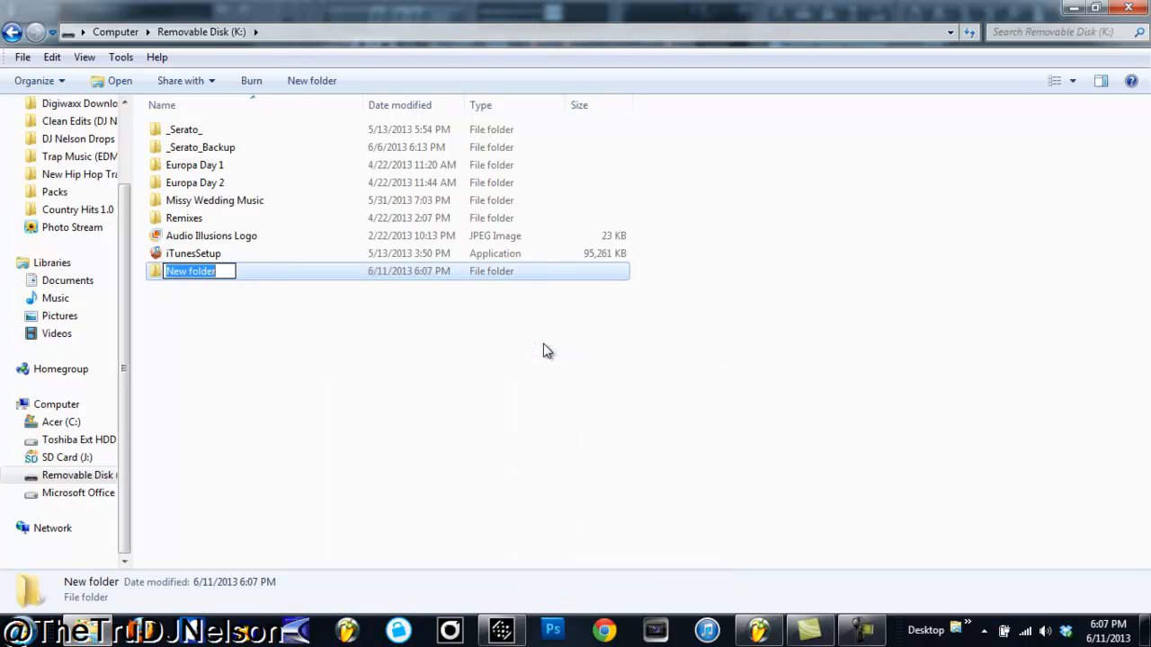
{"action": "type", "text": "DJ Nelson"}
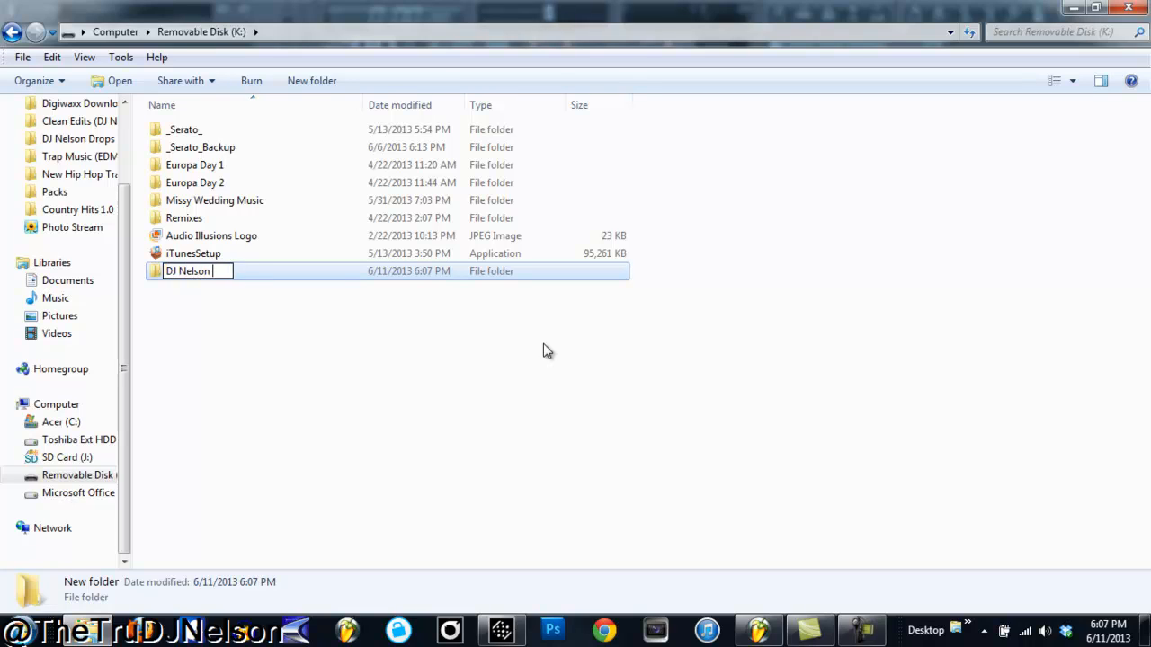
{"action": "type", "text": "Remixes"}
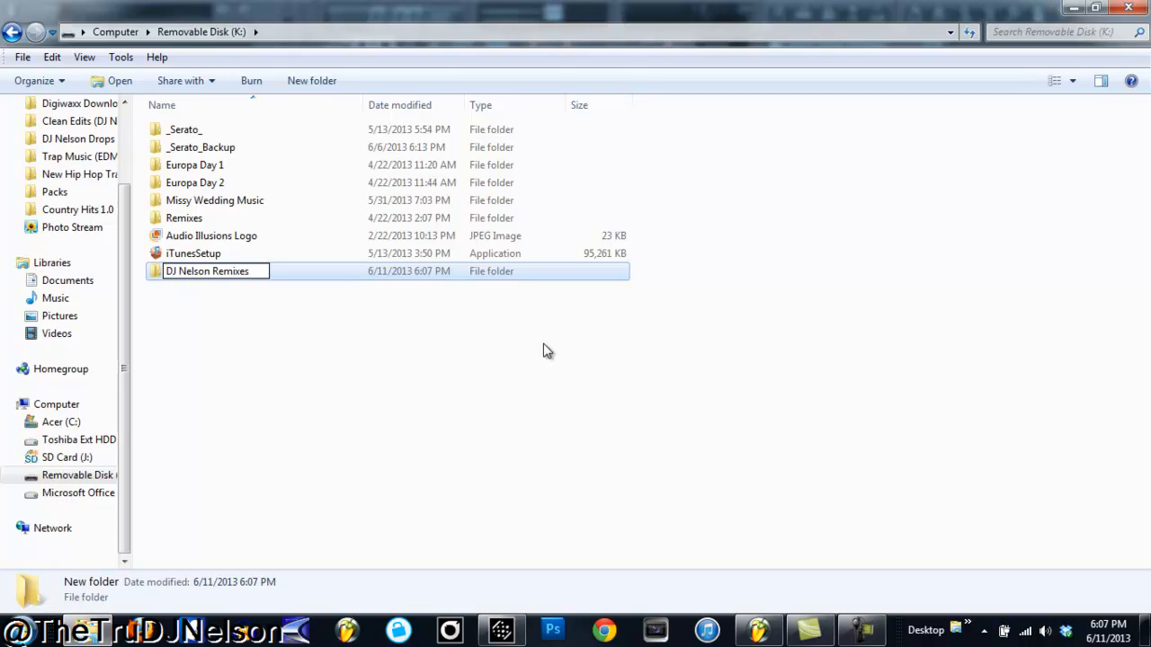
{"action": "mouse_move", "coordinate": [458, 345]}
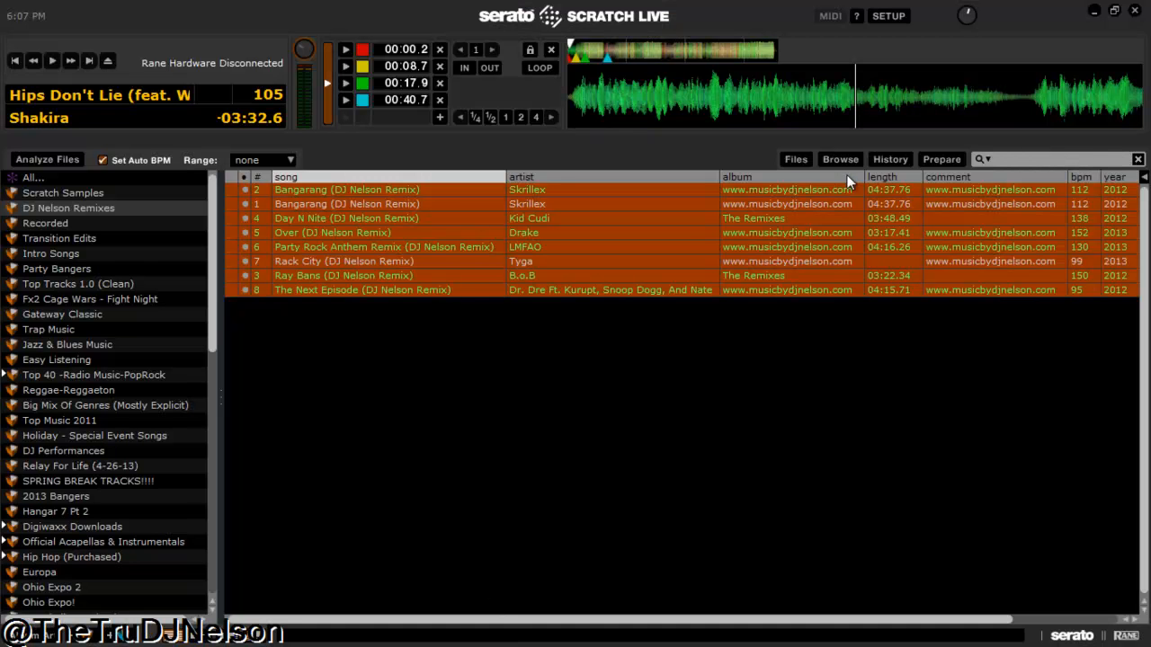
Step: Browse the Files panel to Removable Disk (K:) and target the new DJ Nelson Remixes folder for the remixes
{"action": "left_click", "coordinate": [795, 158]}
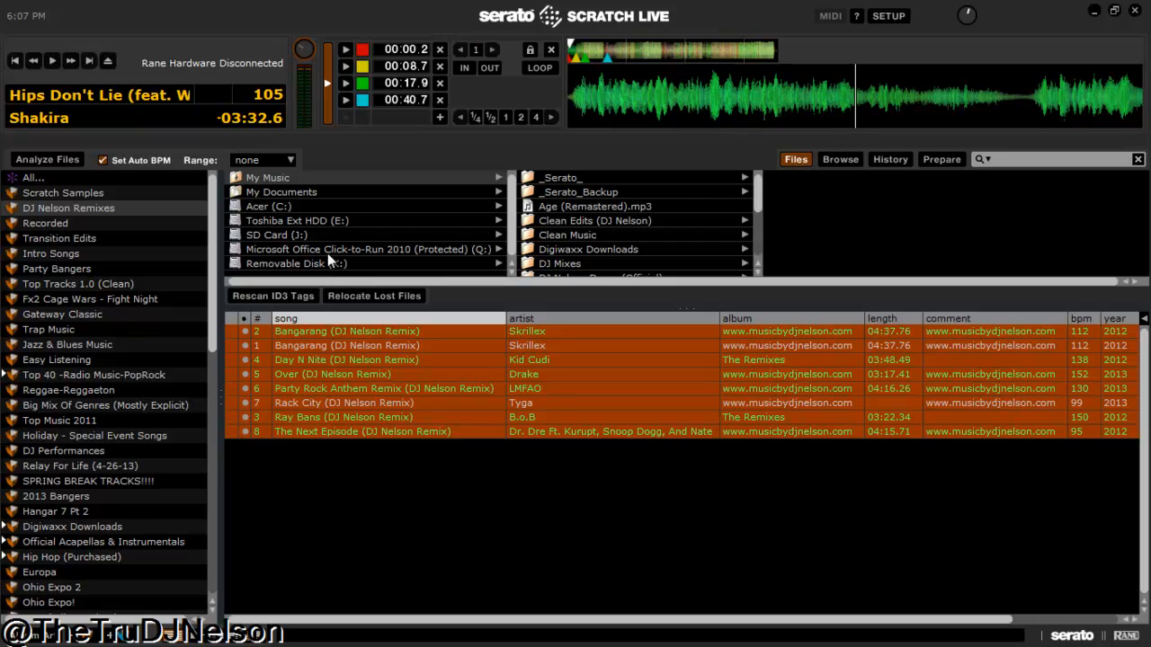
{"action": "mouse_move", "coordinate": [327, 266]}
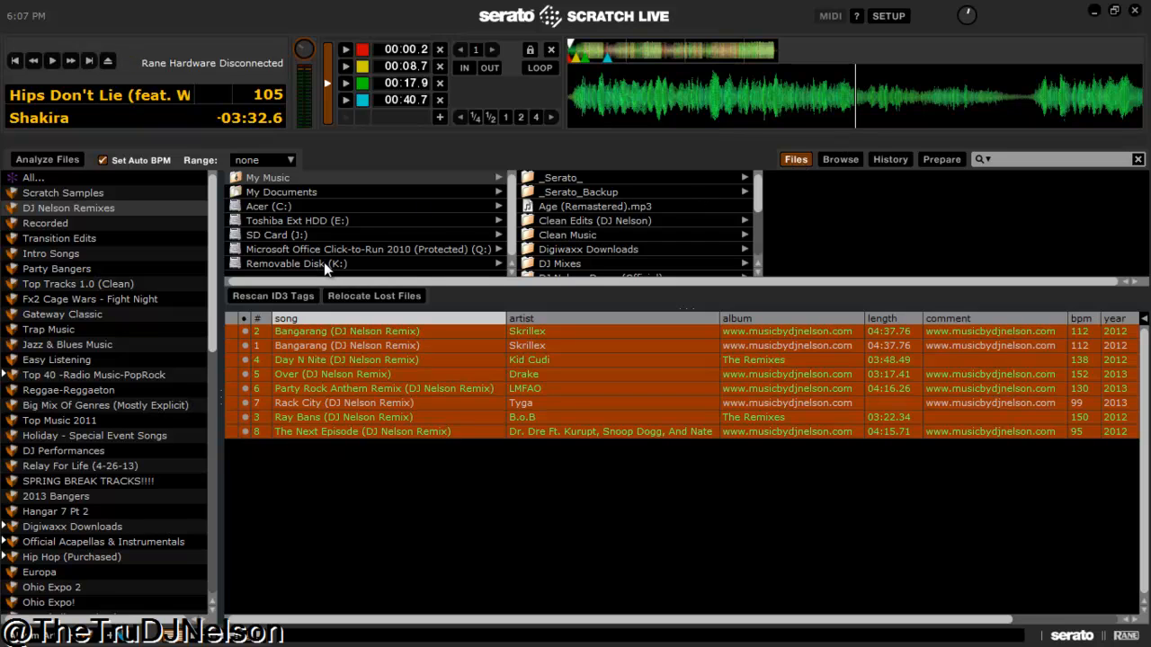
{"action": "left_click", "coordinate": [297, 263]}
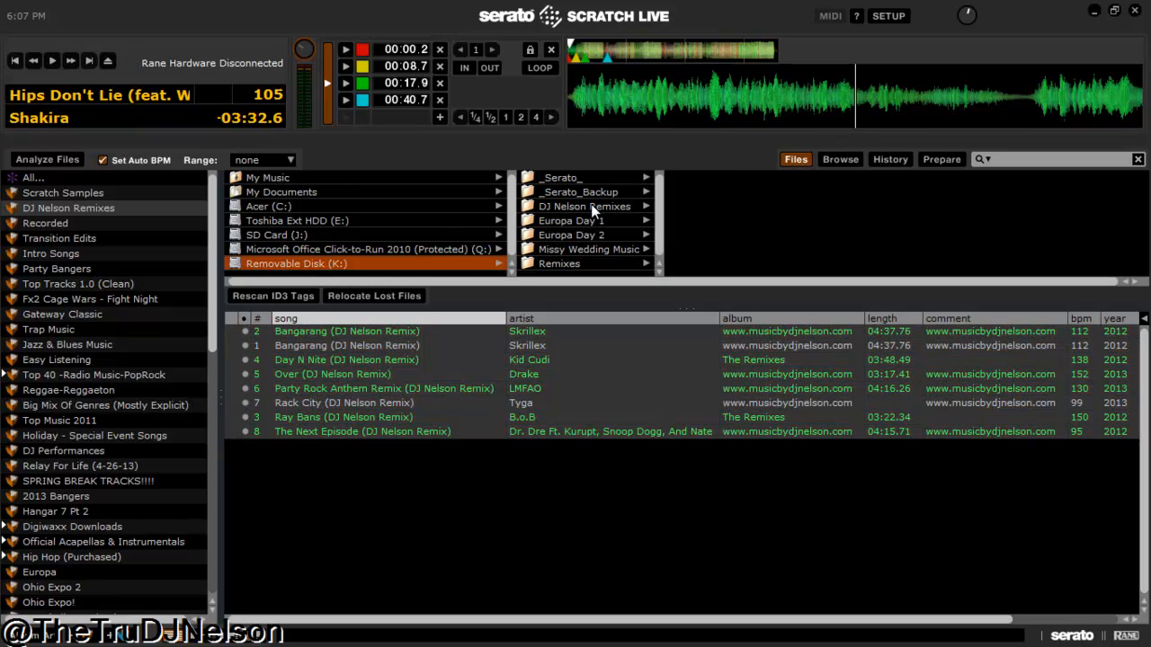
{"action": "left_click", "coordinate": [584, 205]}
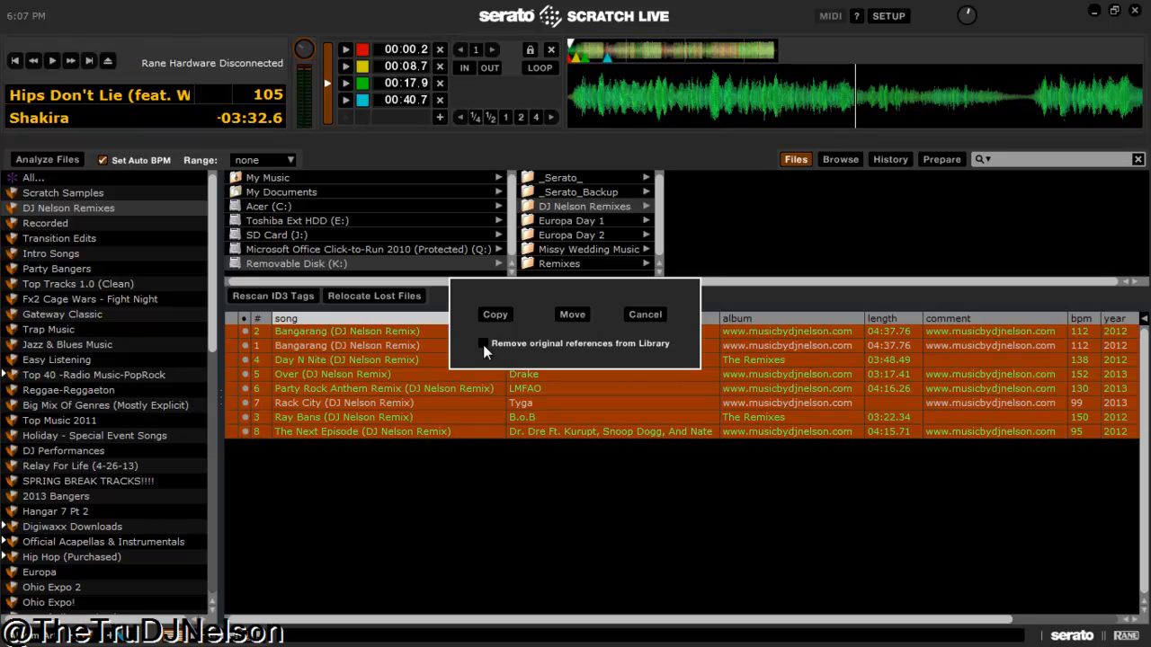
{"action": "mouse_move", "coordinate": [514, 350]}
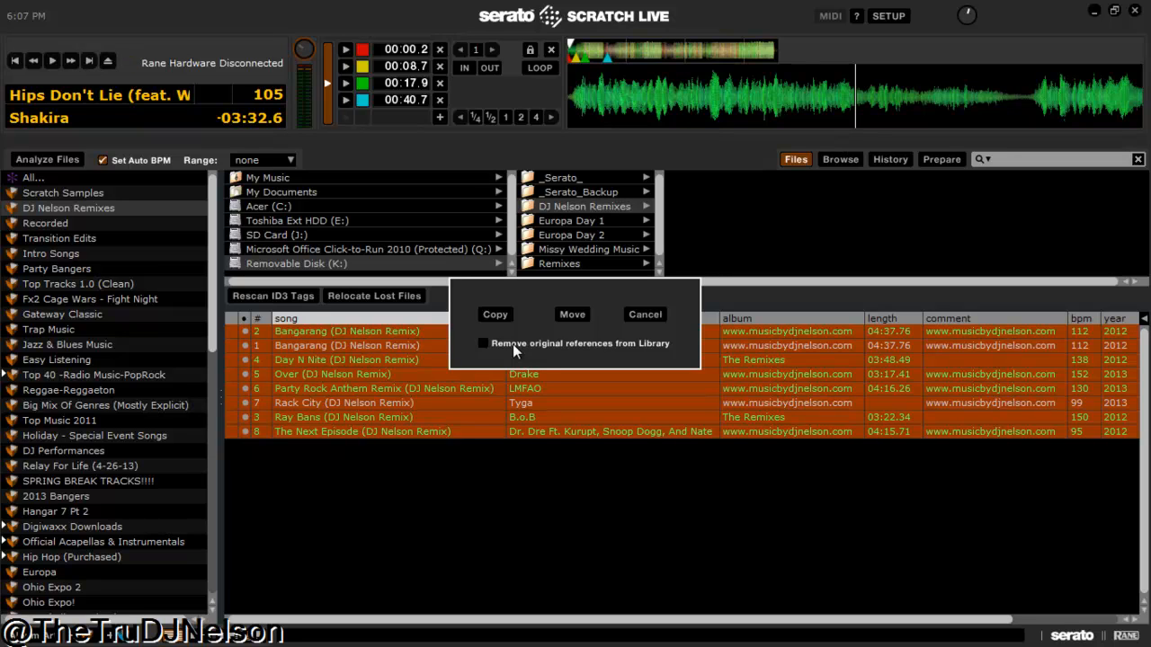
{"action": "mouse_move", "coordinate": [507, 352]}
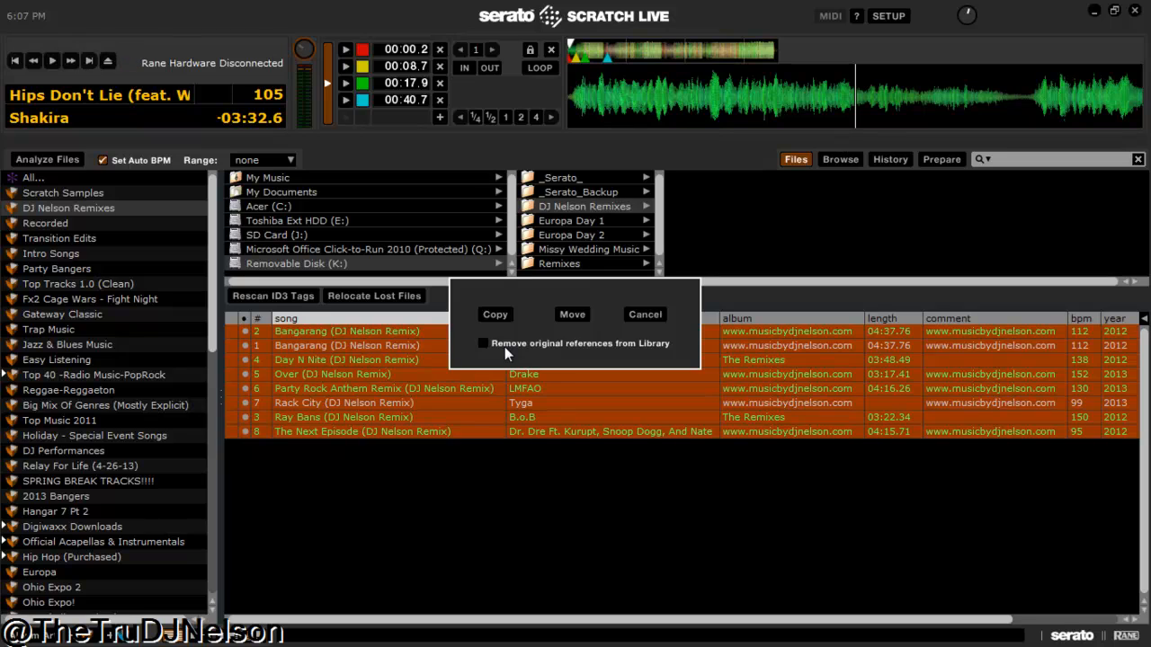
{"action": "mouse_move", "coordinate": [489, 360]}
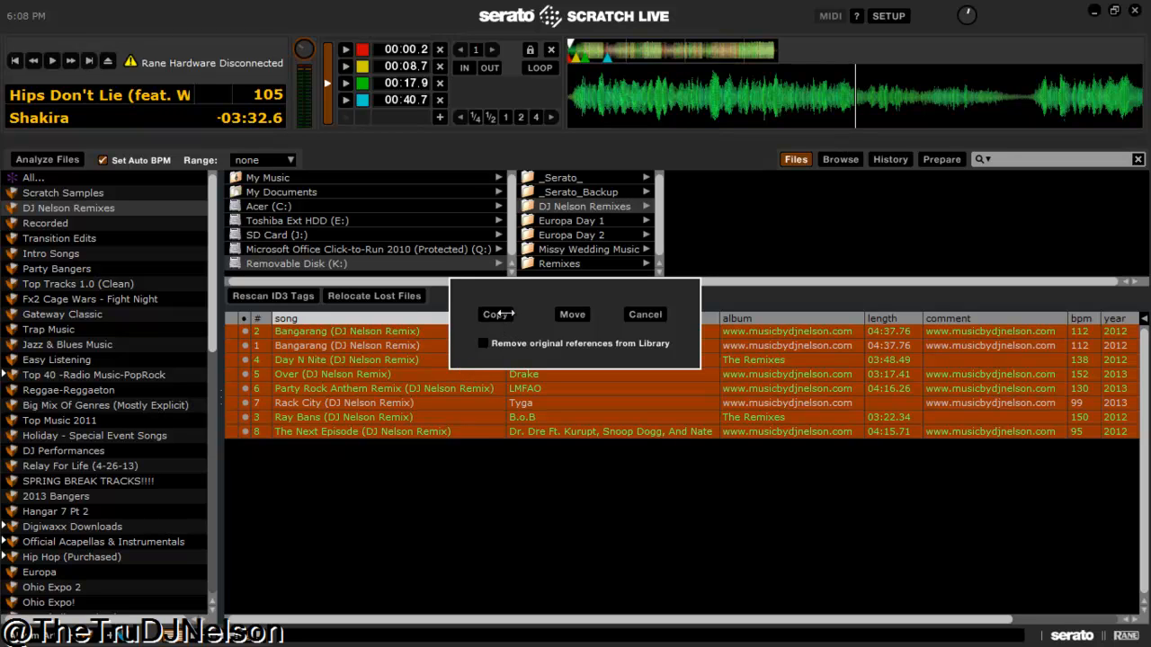
Step: Choose Copy so the eight remixes are copied, not moved, to the USB folder
{"action": "left_click", "coordinate": [493, 313]}
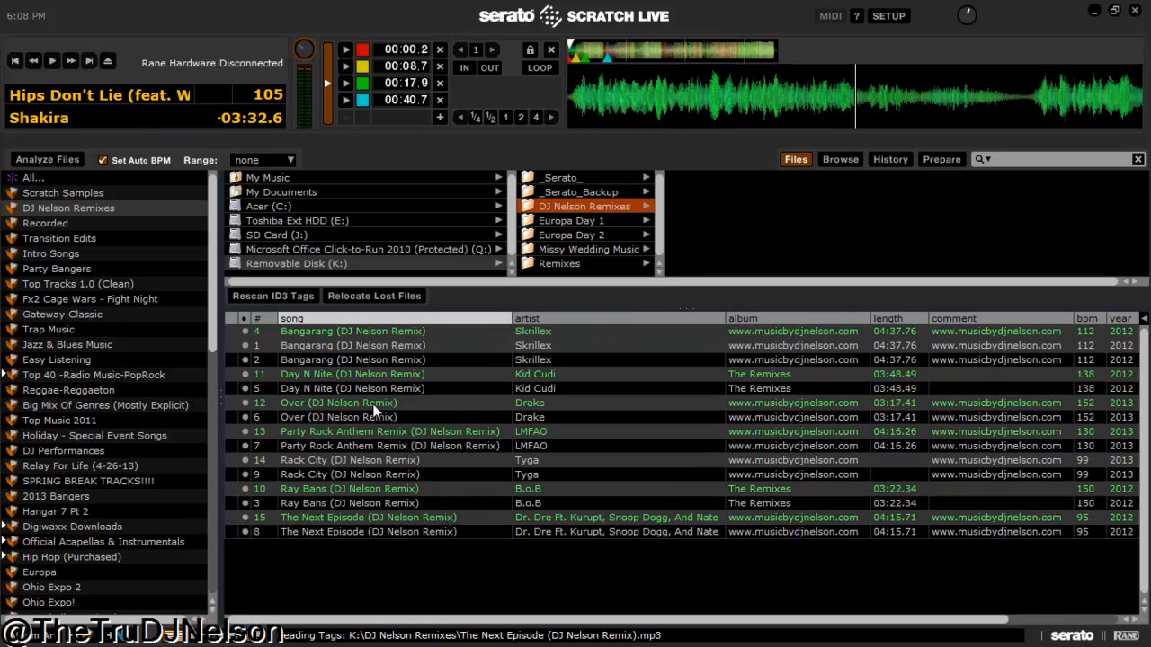
{"action": "mouse_move", "coordinate": [364, 489]}
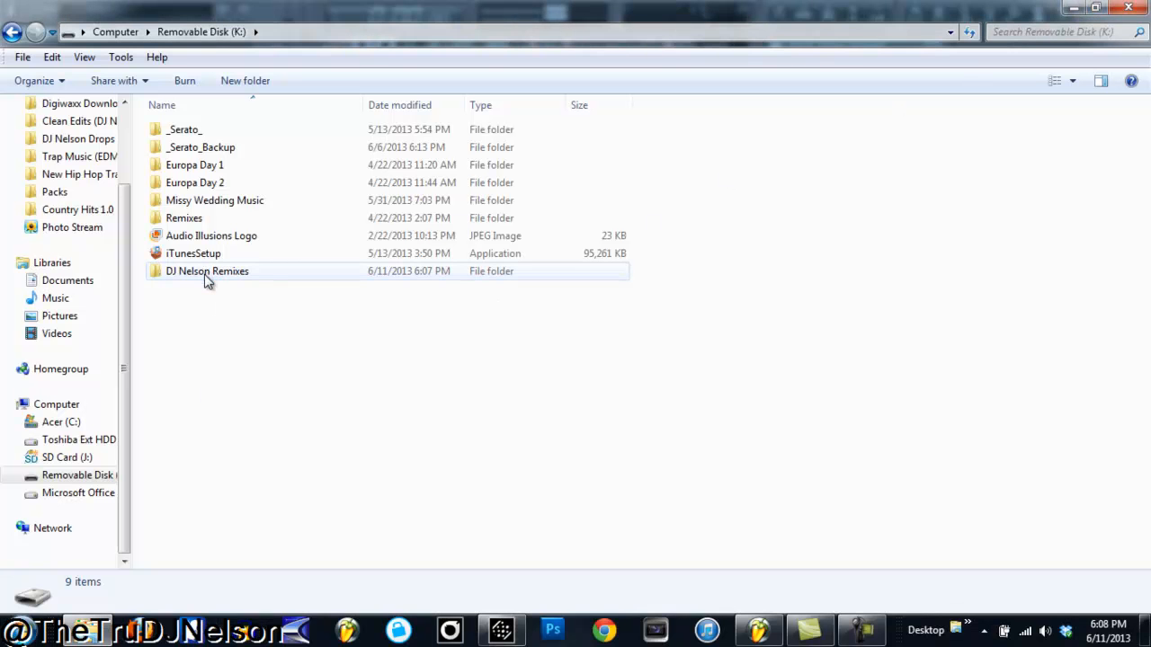
Step: View the copied remix MP3 files inside the DJ Nelson Remixes folder on K:
{"action": "double_click", "coordinate": [207, 270]}
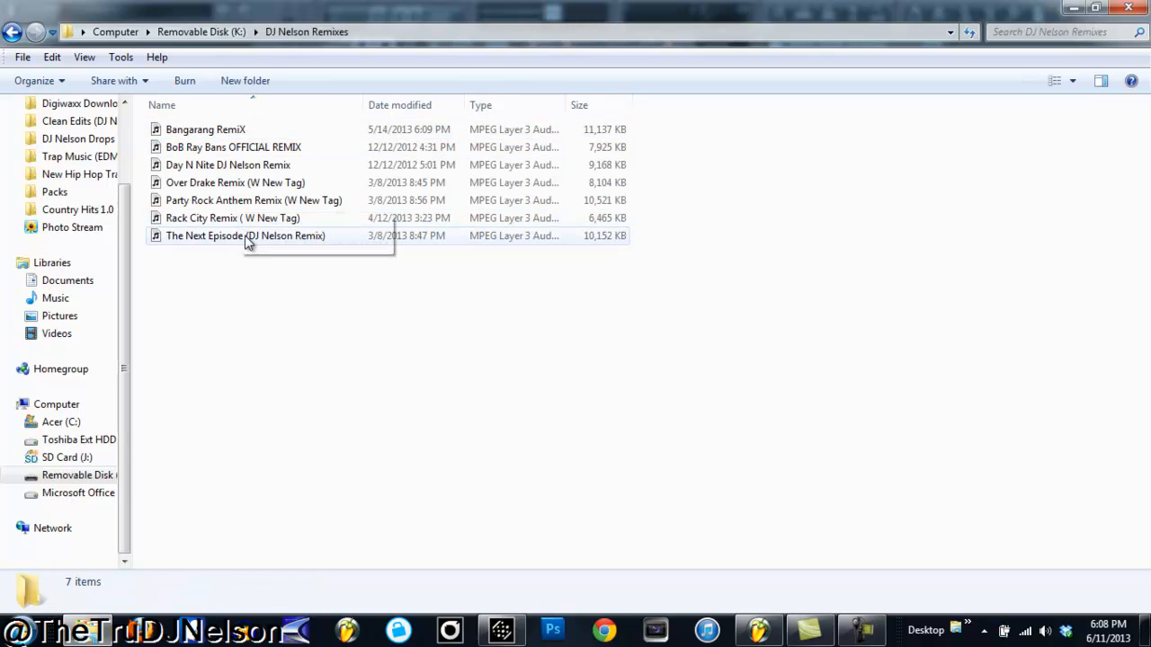
{"action": "mouse_move", "coordinate": [1003, 21]}
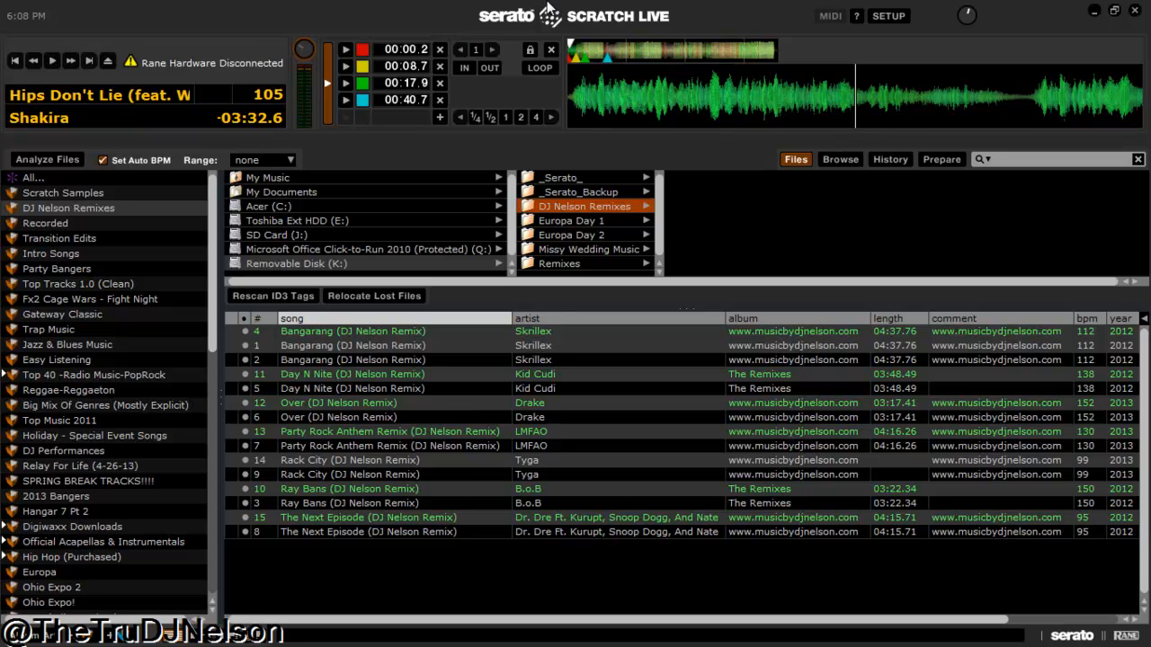
Step: Remove the duplicate entries so the crate lists eight remix tracks once each
{"action": "left_click", "coordinate": [266, 178]}
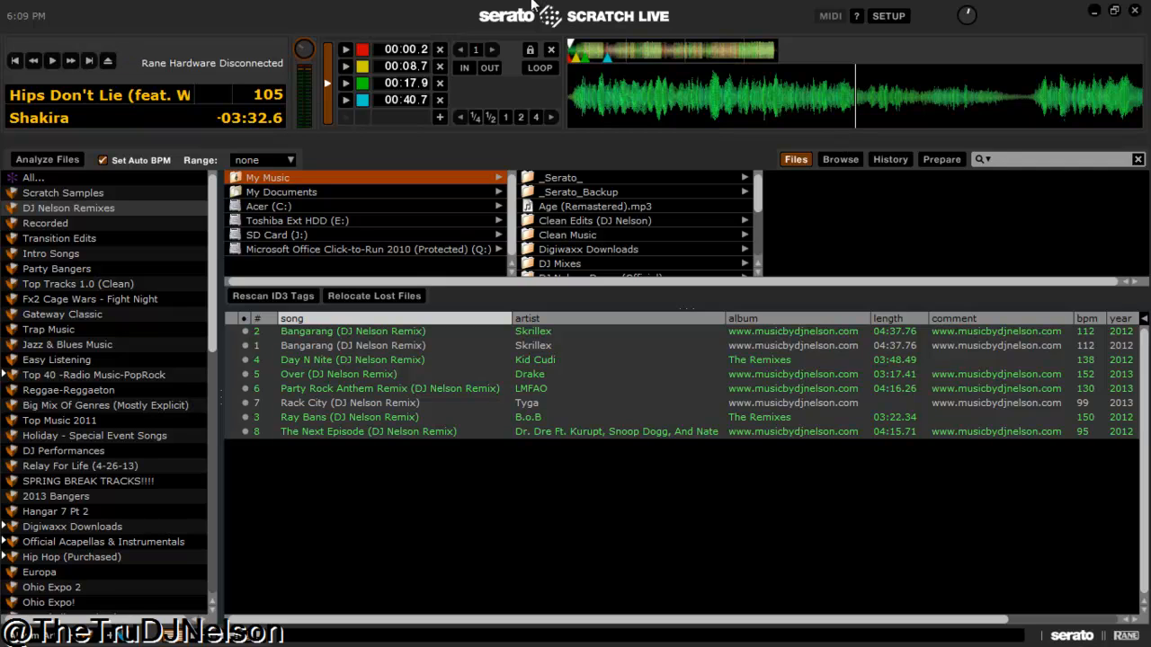
{"action": "mouse_move", "coordinate": [854, 194]}
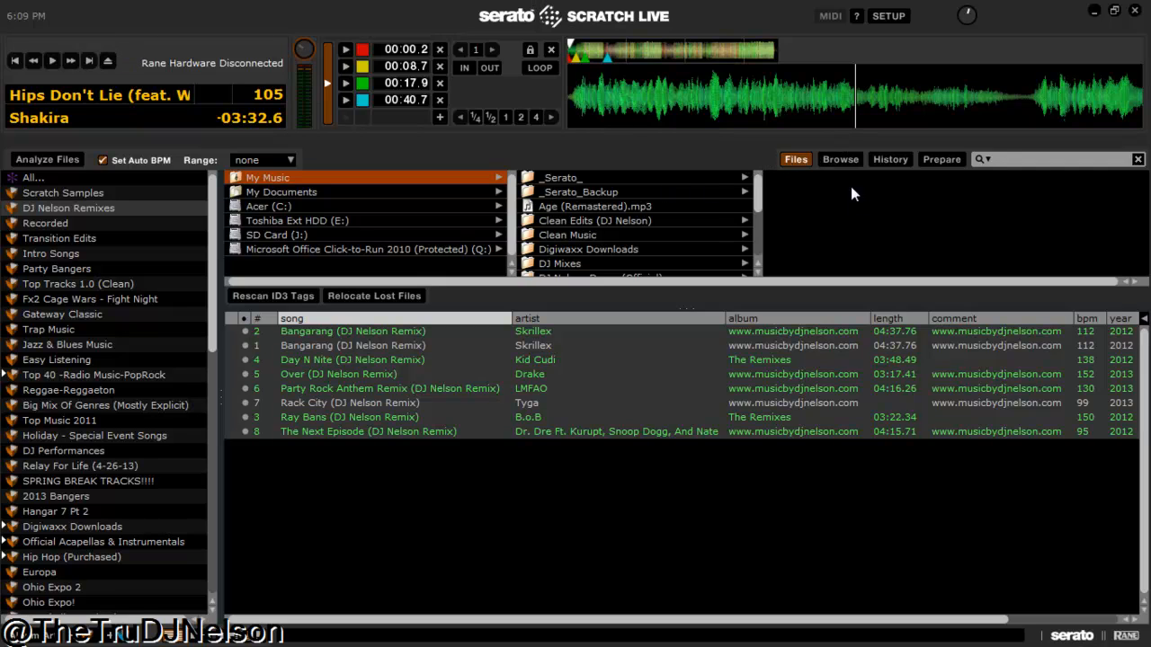
Step: Hide the Files panel, leaving the DJ Nelson Remixes crate filling the library area
{"action": "left_click", "coordinate": [795, 159]}
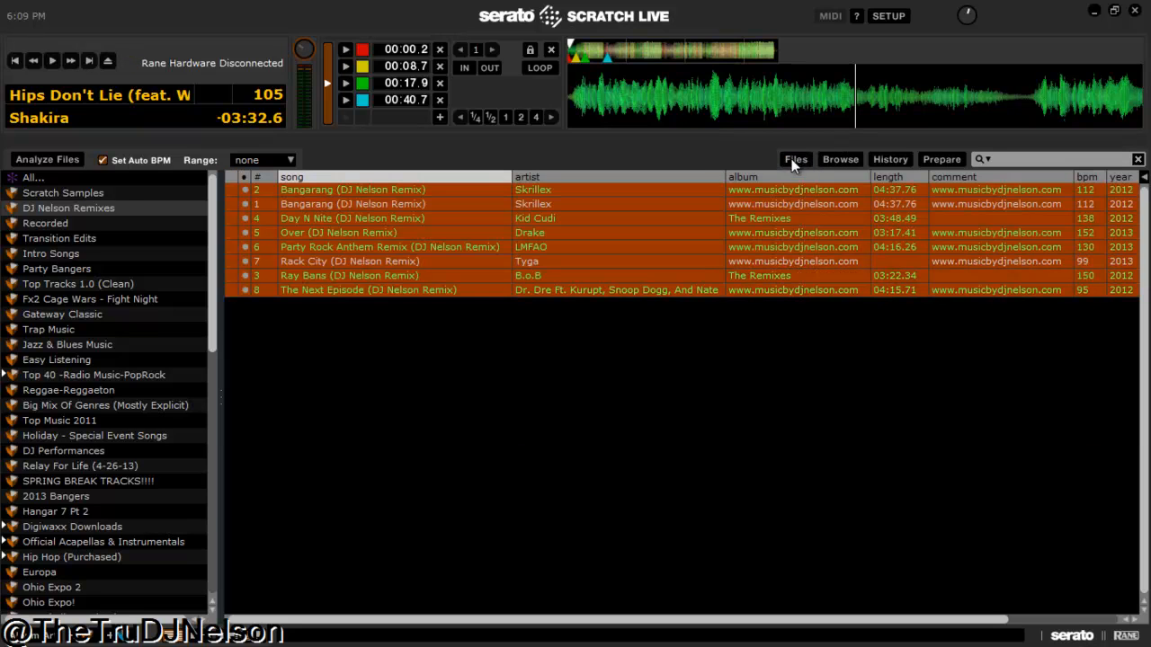
{"action": "mouse_move", "coordinate": [475, 158]}
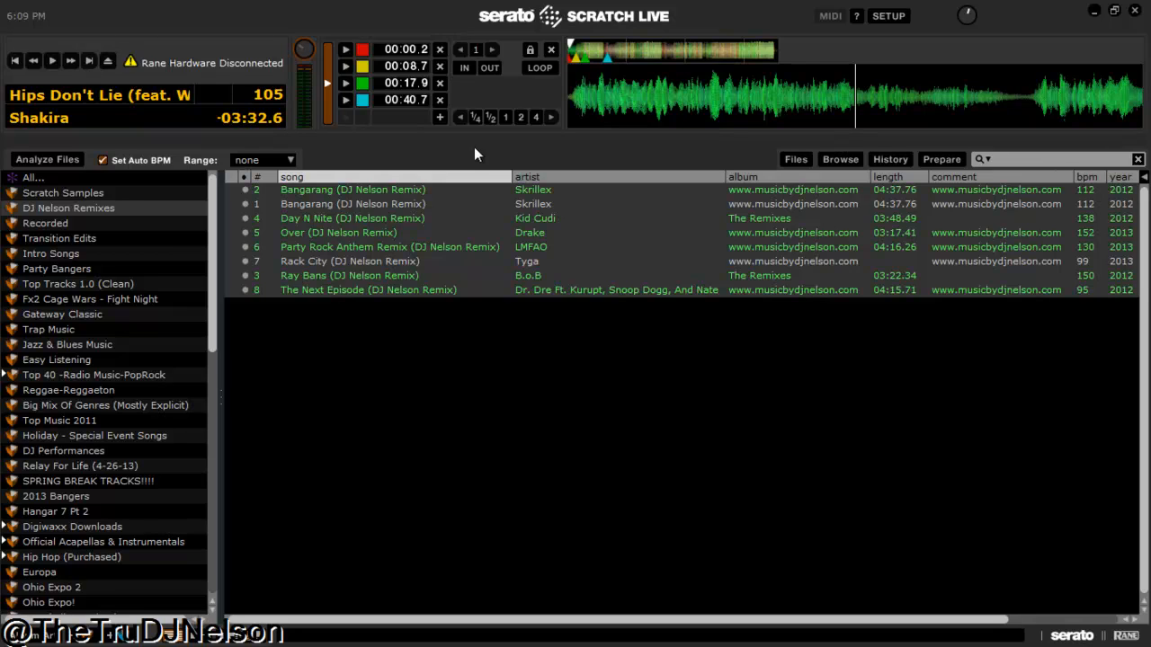
{"action": "mouse_move", "coordinate": [1093, 29]}
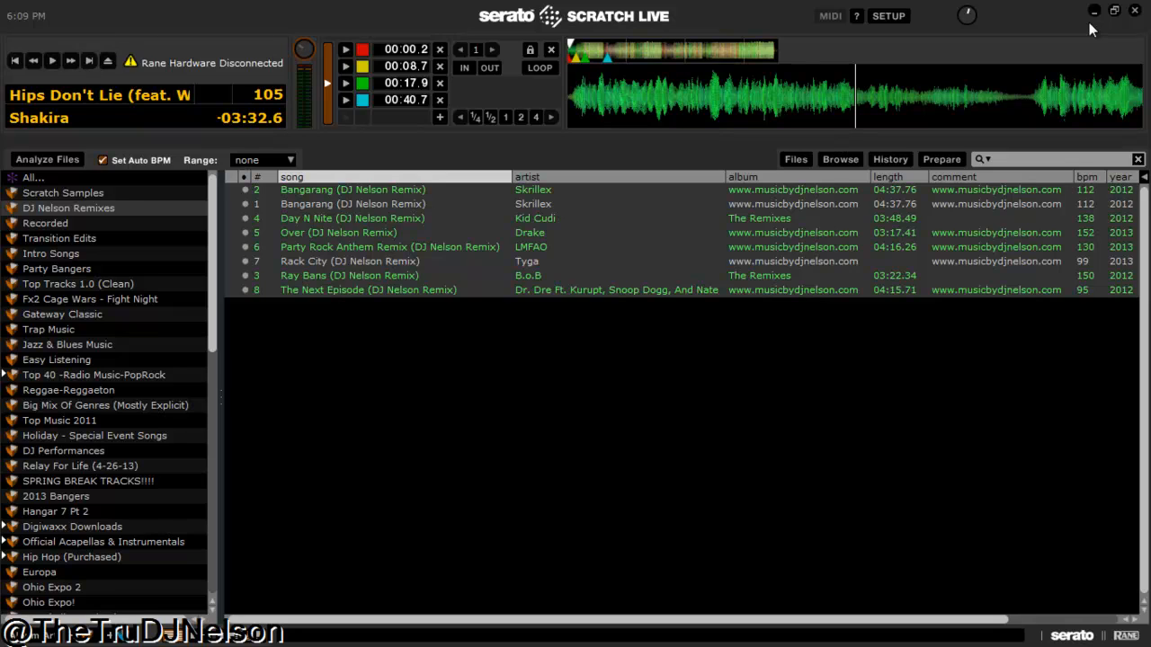
{"action": "mouse_move", "coordinate": [892, 449]}
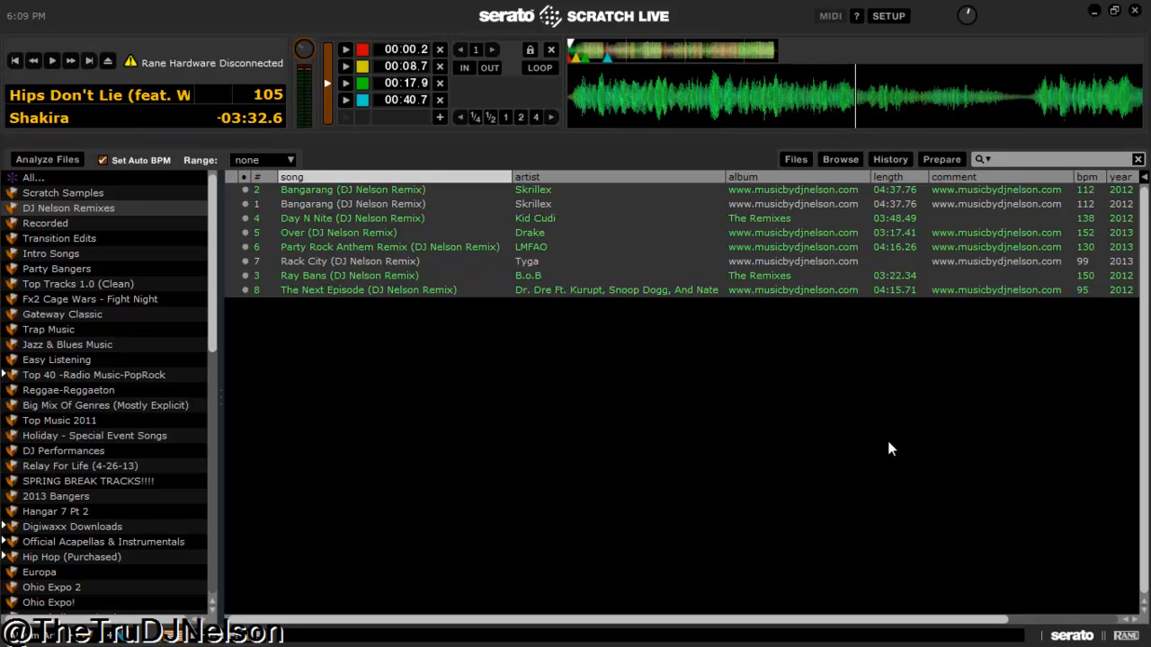
{"action": "mouse_move", "coordinate": [877, 437]}
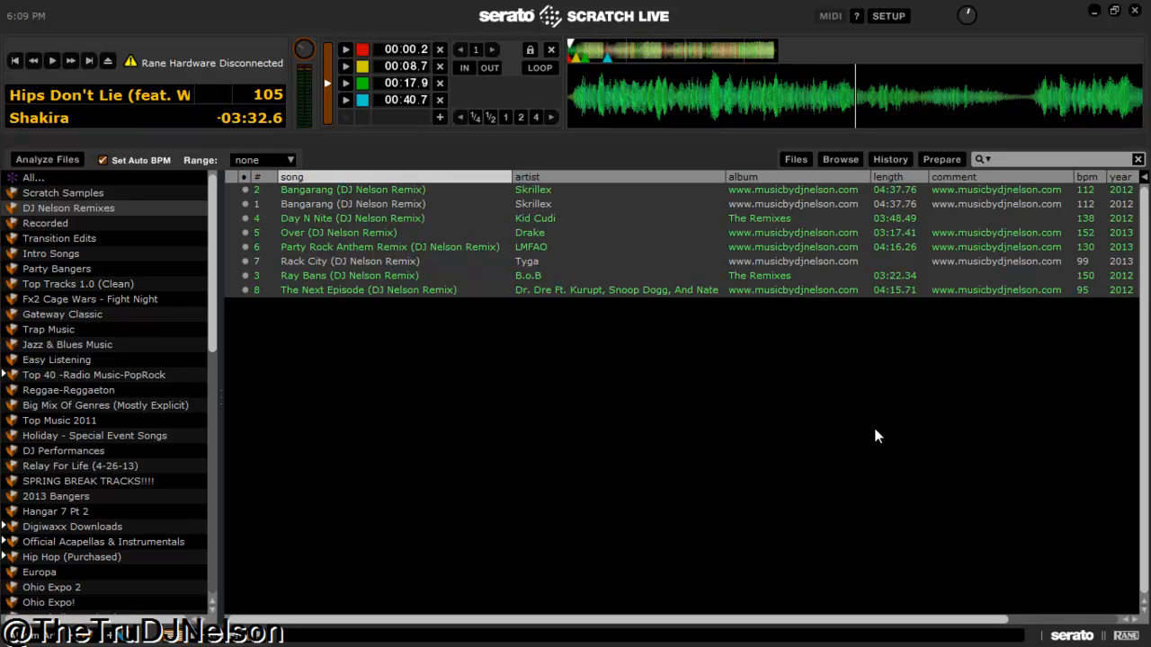
{"action": "mouse_move", "coordinate": [852, 446]}
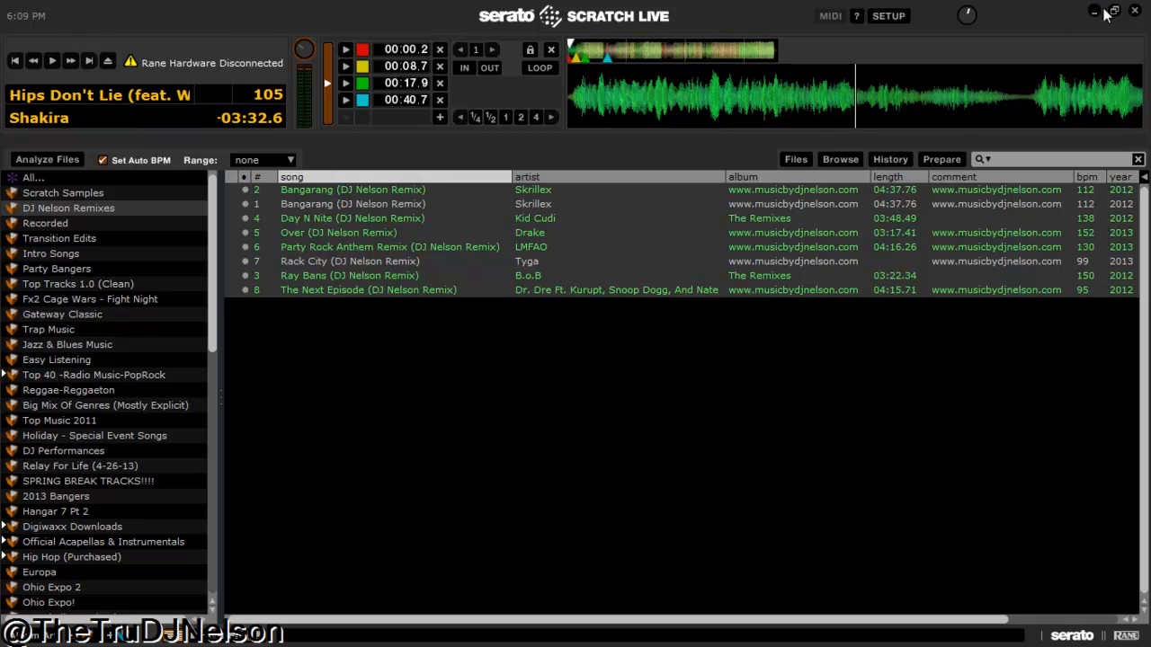
{"action": "mouse_move", "coordinate": [1095, 18]}
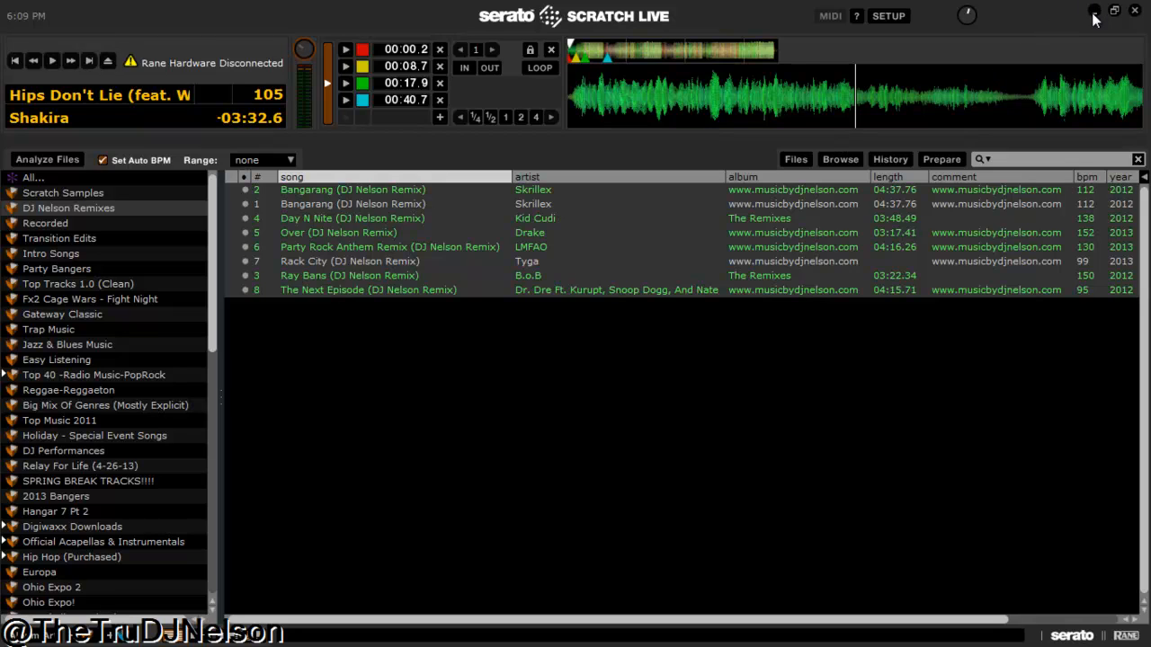